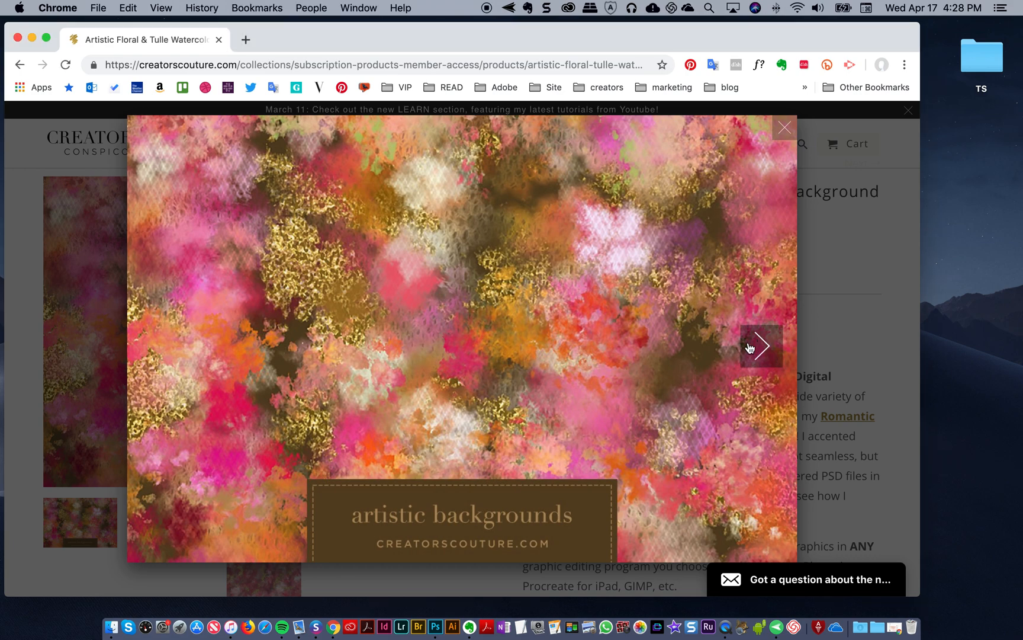
- Browse through the example background images one after another
{"action": "left_click", "coordinate": [760, 347]}
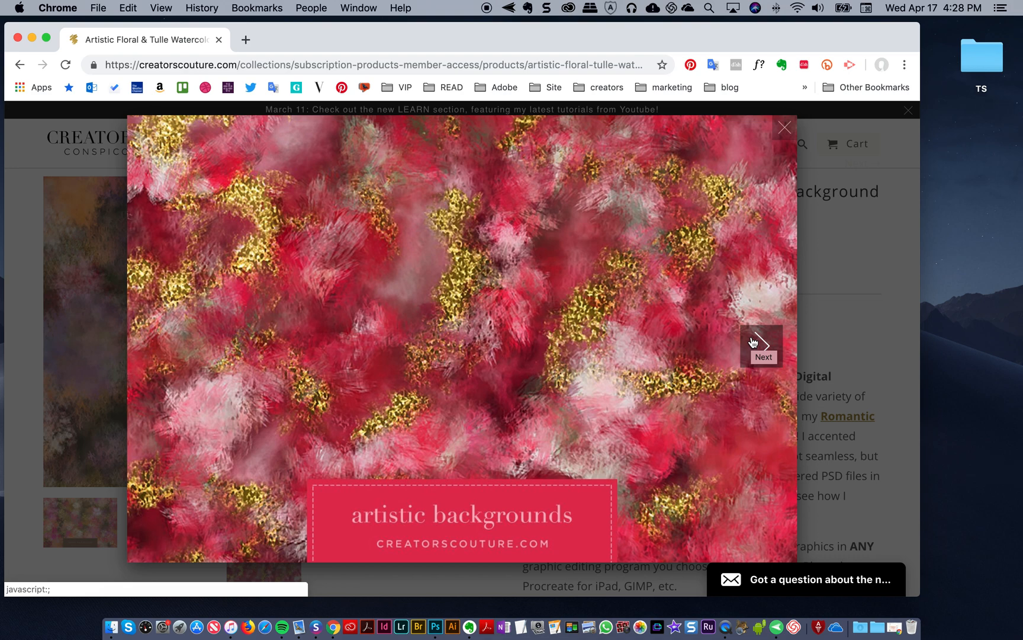
{"action": "left_click", "coordinate": [761, 345]}
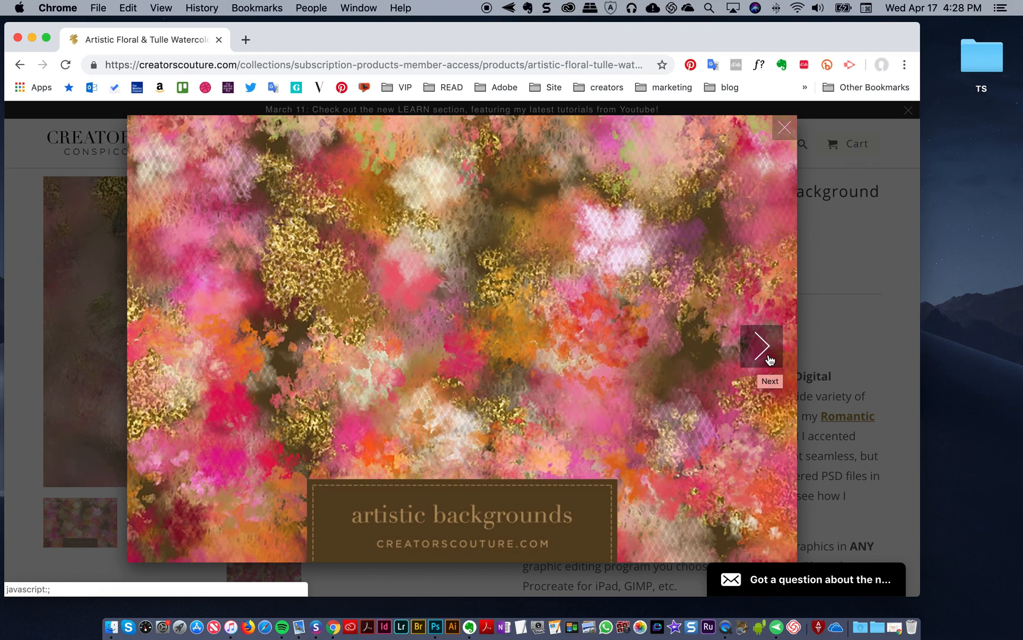
{"action": "left_click", "coordinate": [759, 344]}
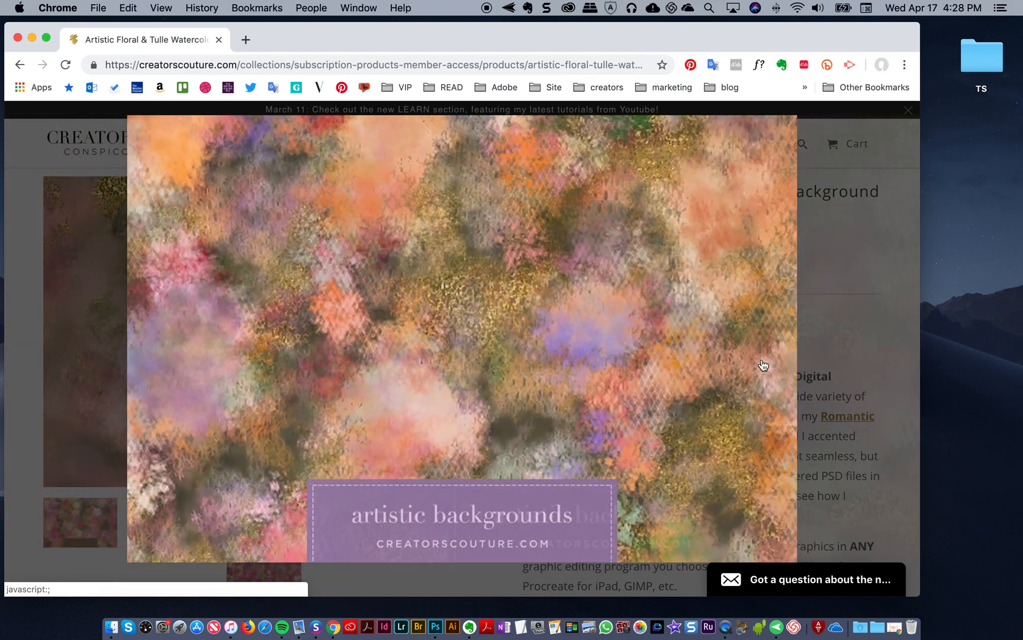
{"action": "left_click", "coordinate": [761, 346]}
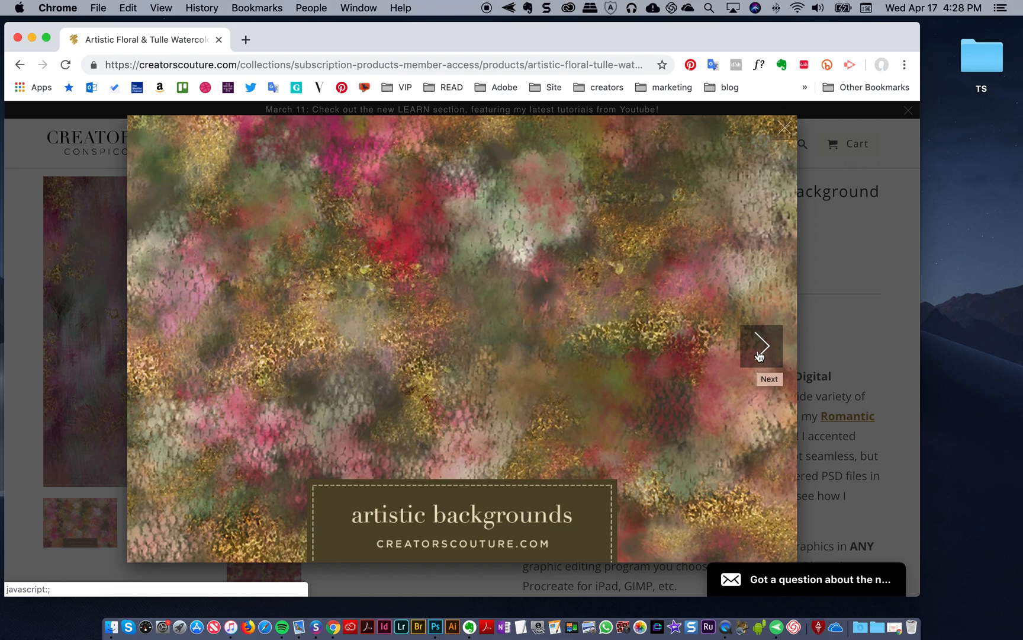
{"action": "left_click", "coordinate": [761, 346]}
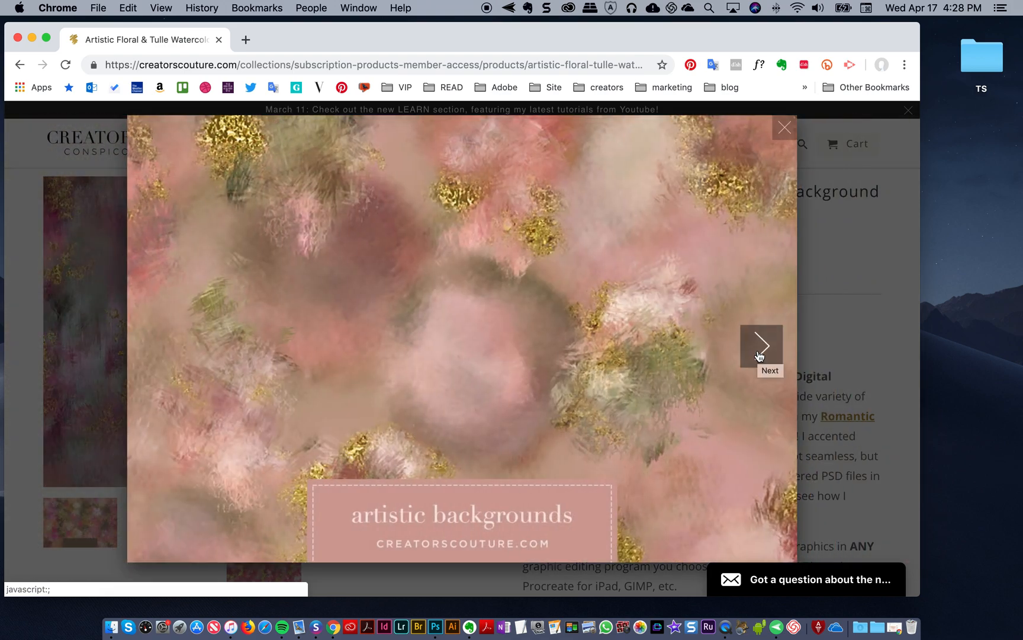
{"action": "left_click", "coordinate": [761, 345]}
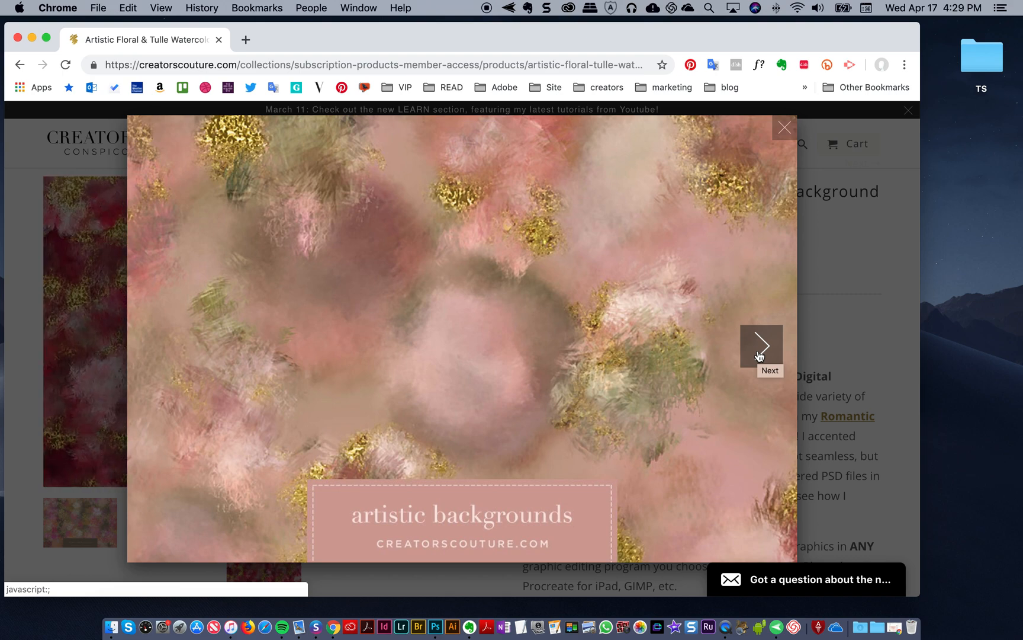
{"action": "left_click", "coordinate": [761, 346]}
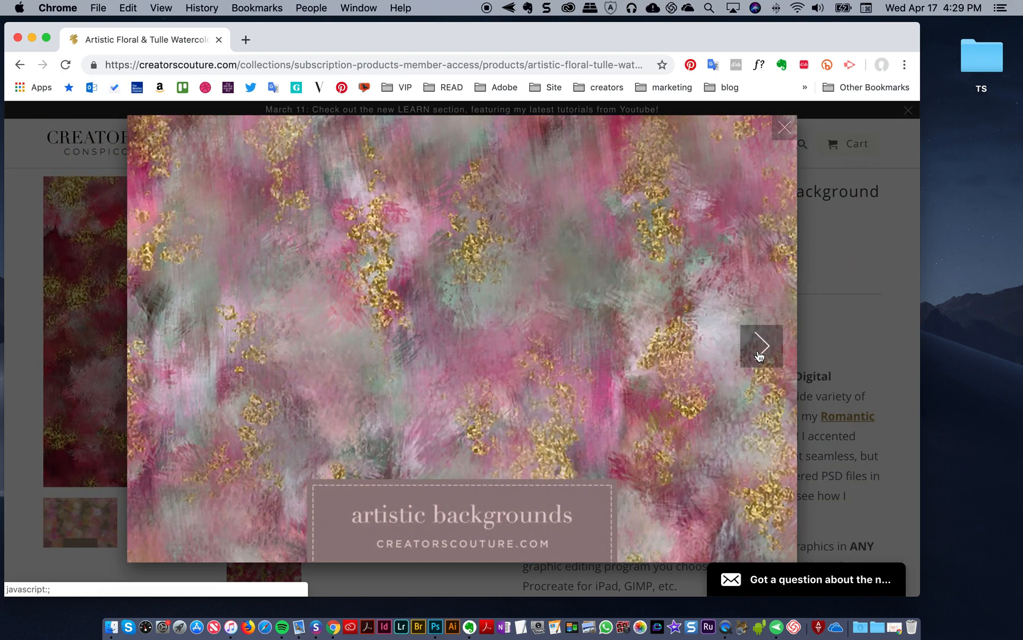
{"action": "left_click", "coordinate": [761, 346]}
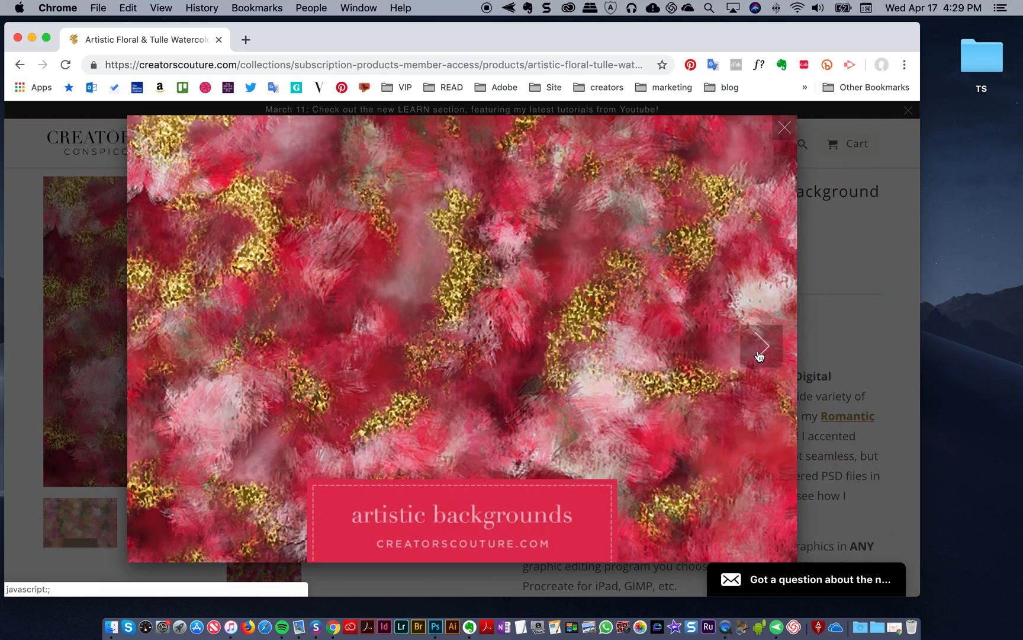
{"action": "left_click", "coordinate": [761, 346]}
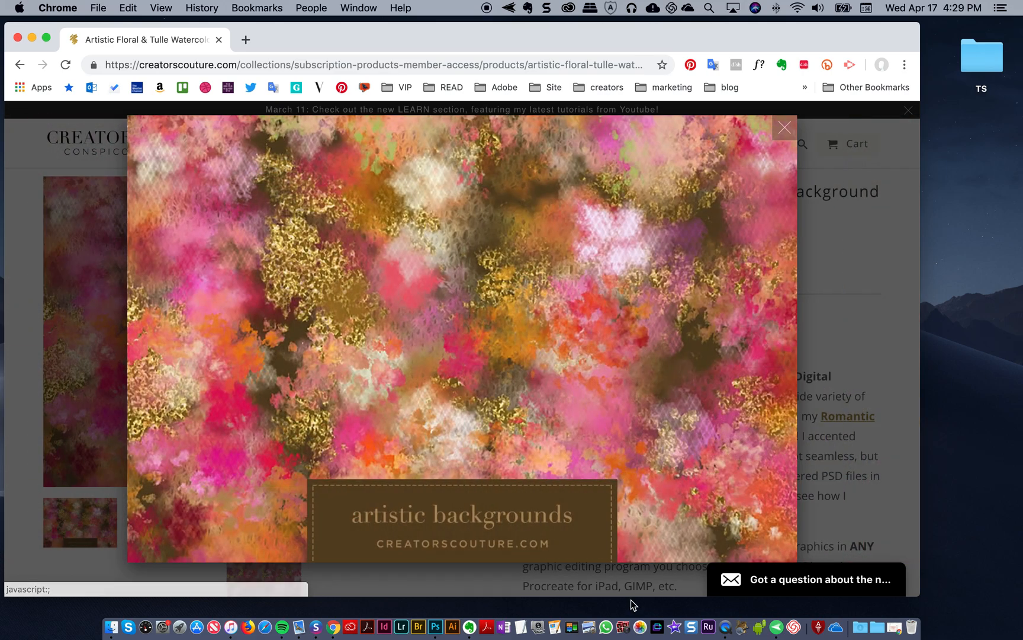
- Bring Photoshop forward and hide layer 2 and the other upper floral layers
{"action": "left_click", "coordinate": [435, 628]}
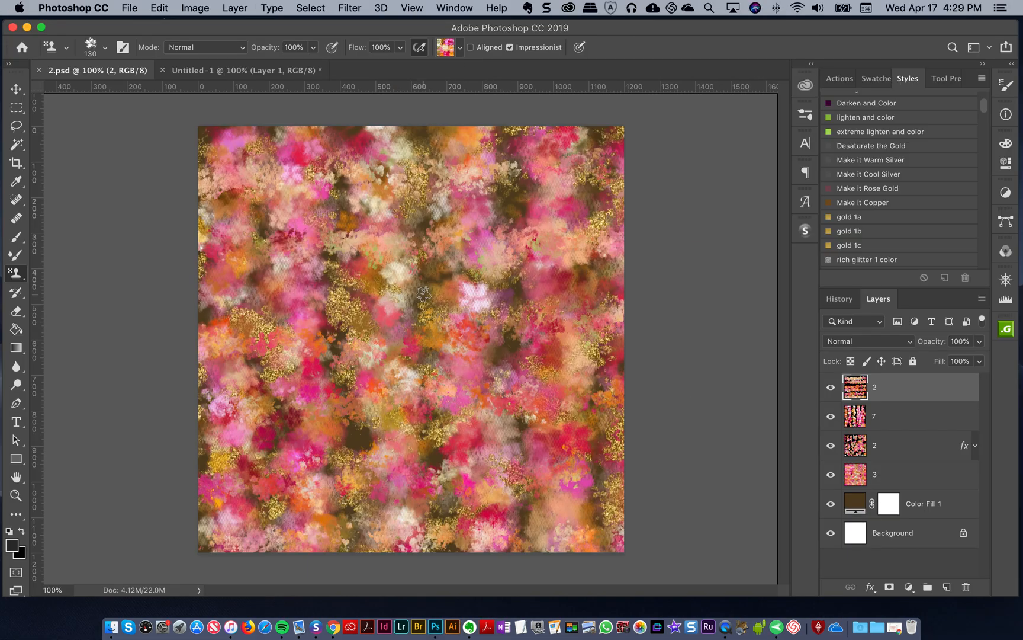
{"action": "mouse_move", "coordinate": [247, 70]}
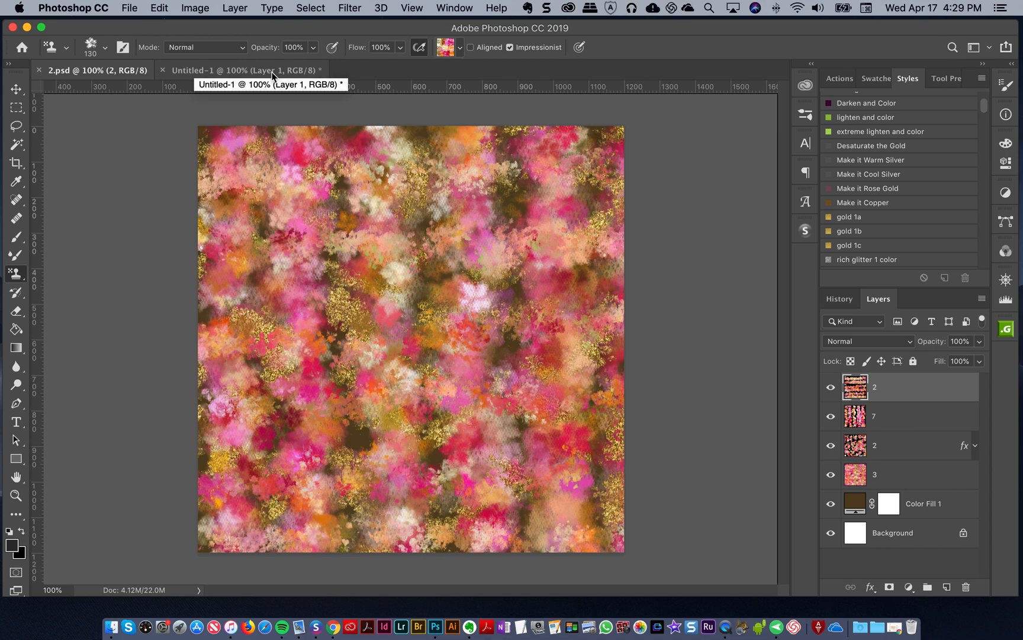
{"action": "mouse_move", "coordinate": [274, 78]}
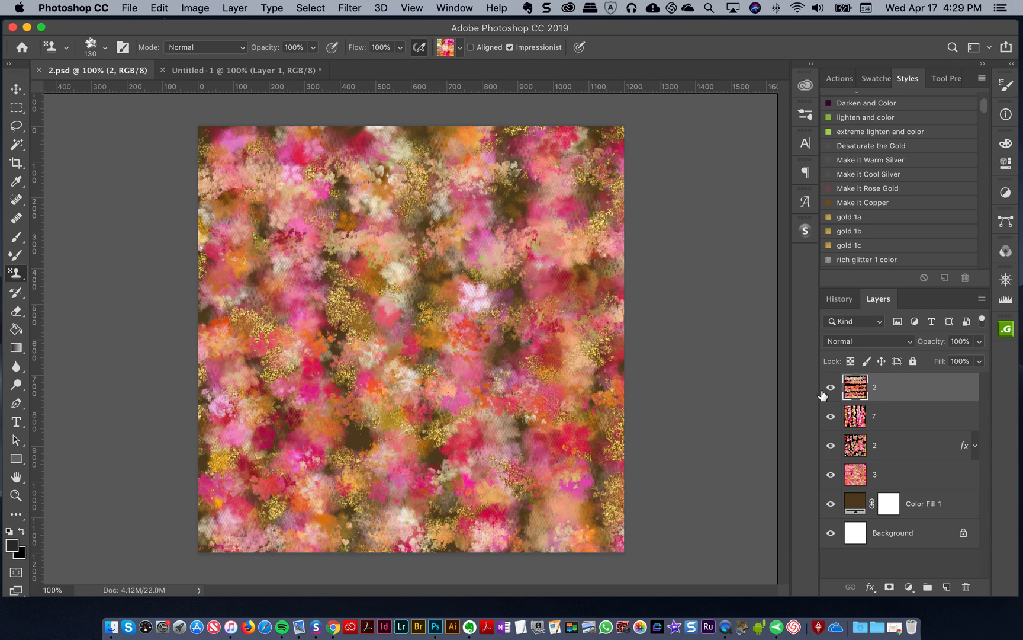
{"action": "left_click", "coordinate": [831, 387]}
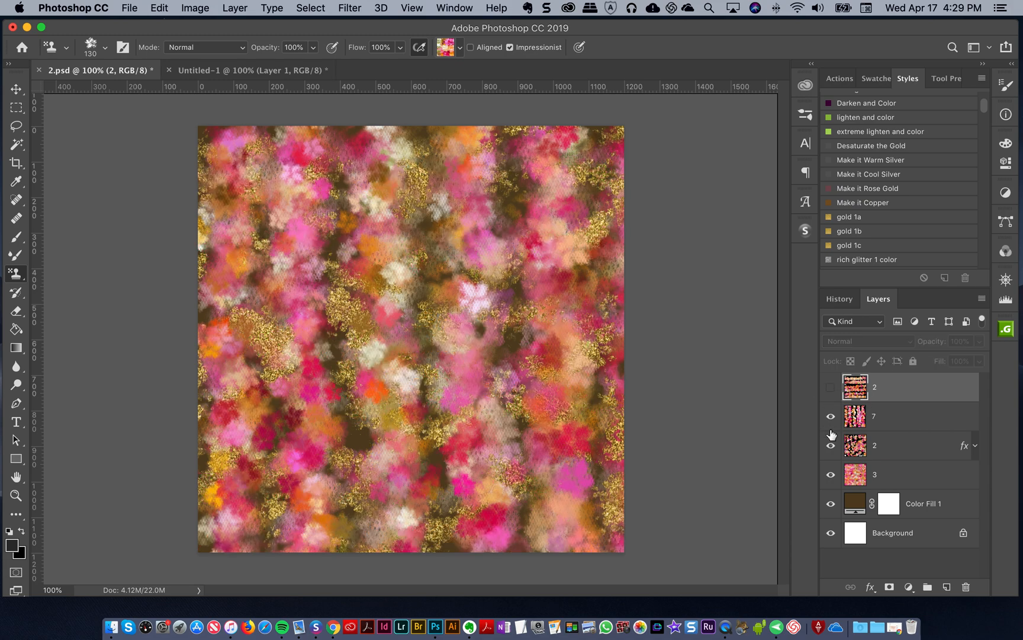
{"action": "left_click", "coordinate": [831, 416]}
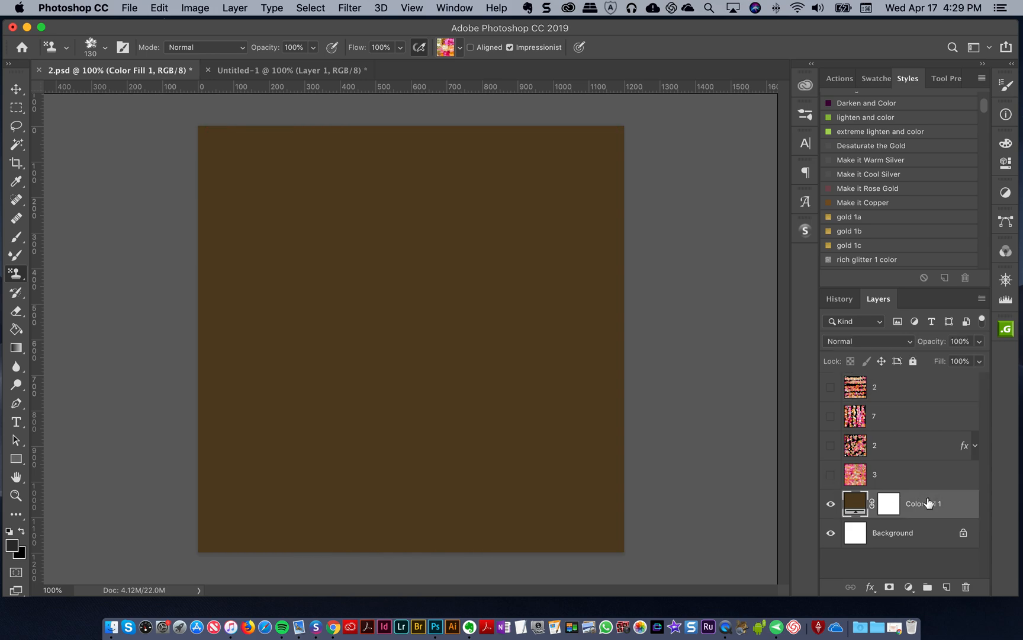
- Toggle layer 3 off and back on to view the olive fill alone
{"action": "left_click", "coordinate": [287, 70]}
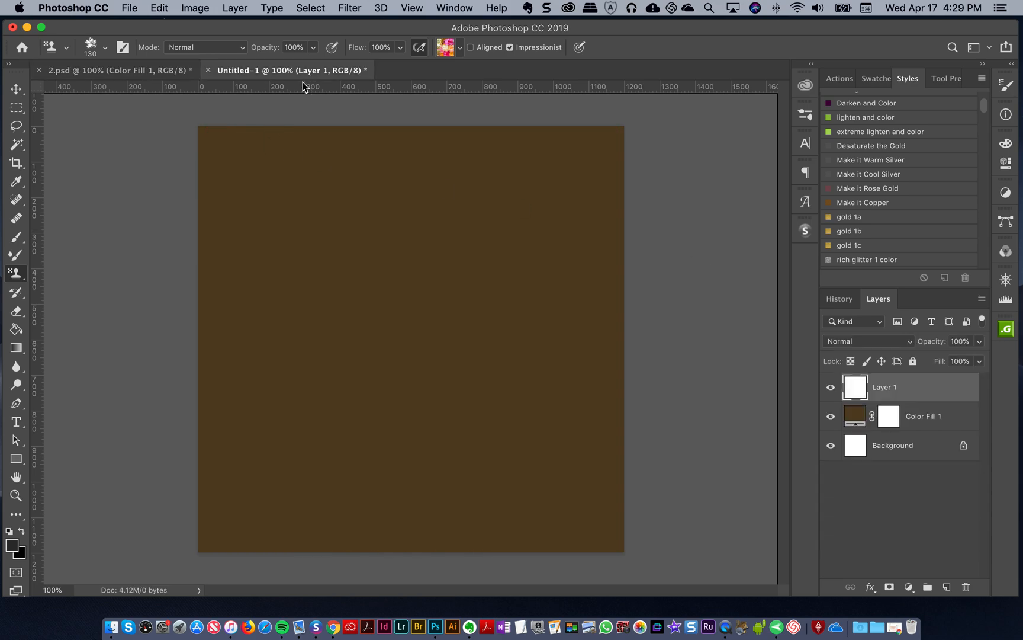
{"action": "mouse_move", "coordinate": [85, 51]}
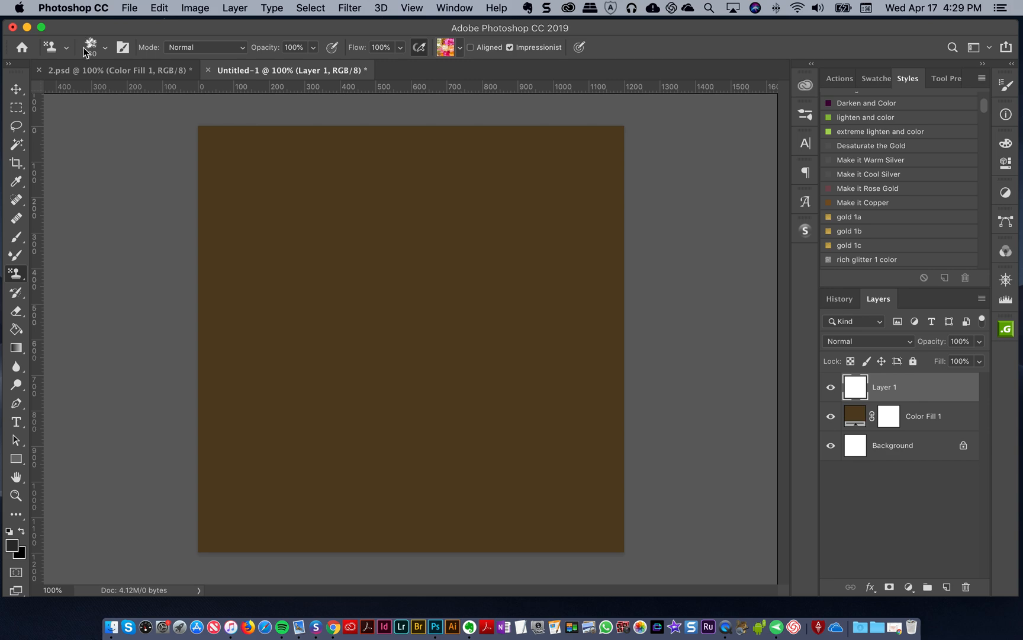
{"action": "left_click", "coordinate": [435, 626]}
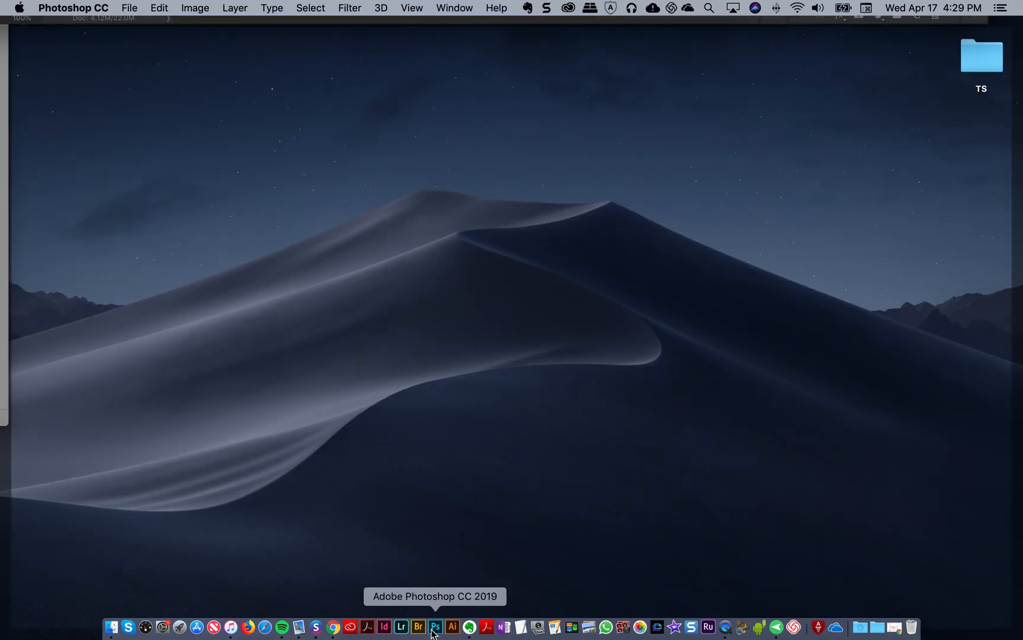
{"action": "left_click", "coordinate": [435, 627]}
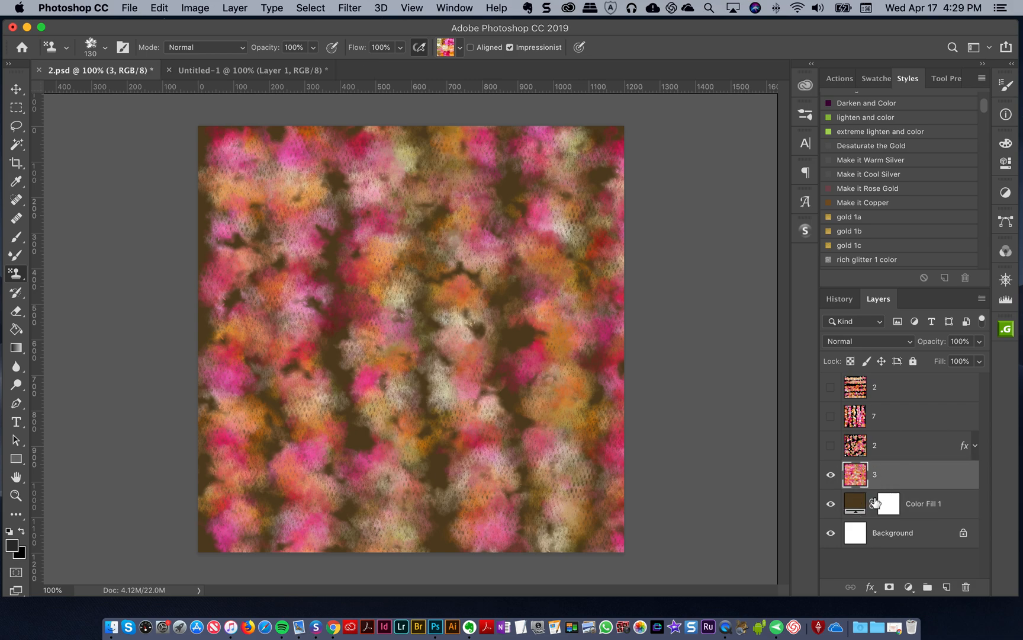
{"action": "left_click", "coordinate": [831, 474]}
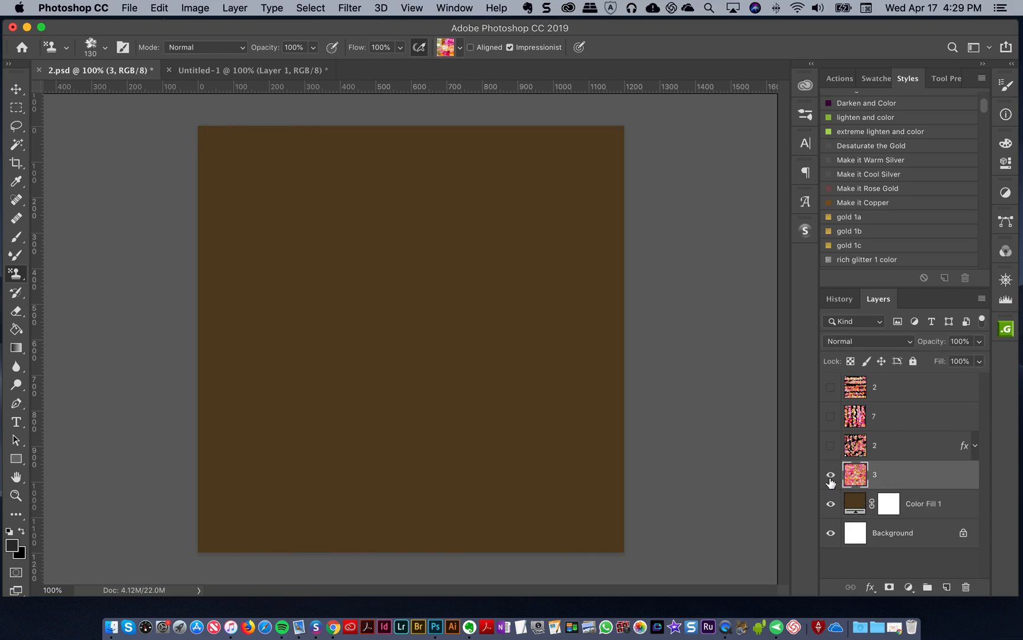
{"action": "left_click", "coordinate": [831, 475]}
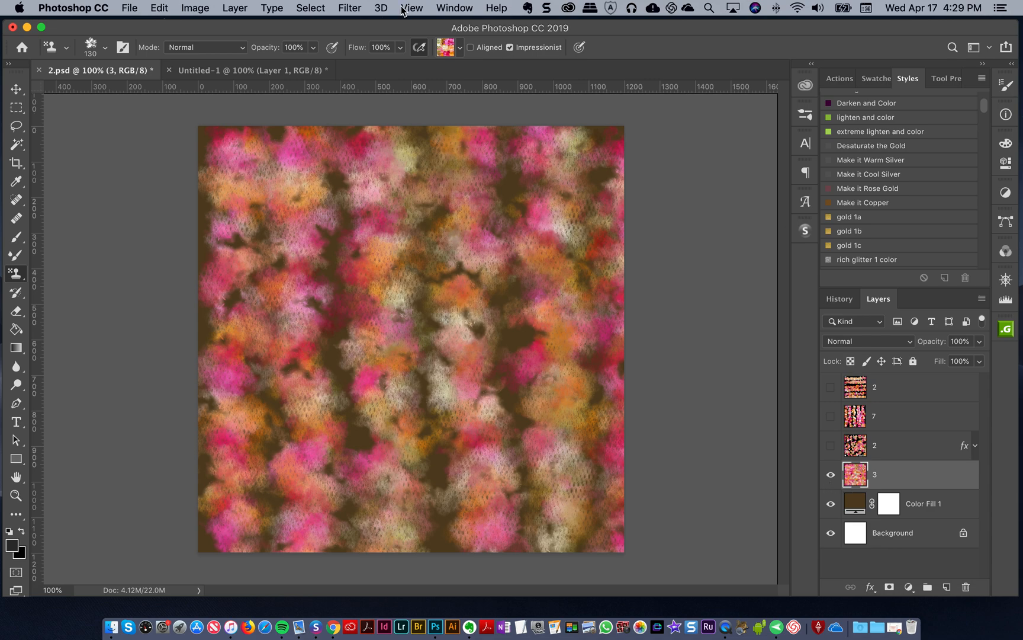
- Select floral brush number 3 from the full brush set
{"action": "left_click", "coordinate": [448, 47]}
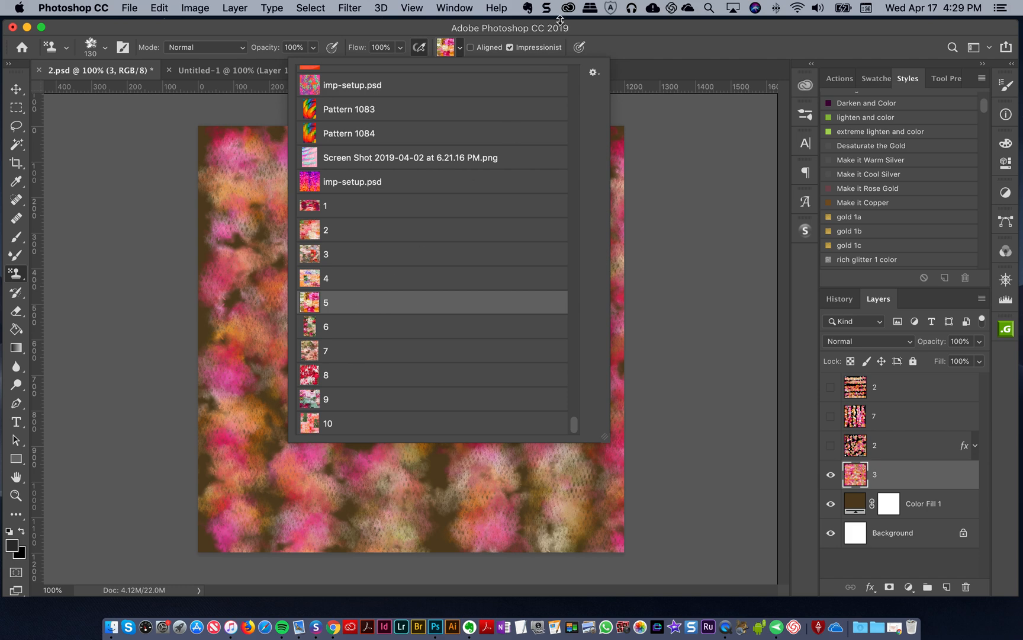
{"action": "left_click", "coordinate": [229, 70]}
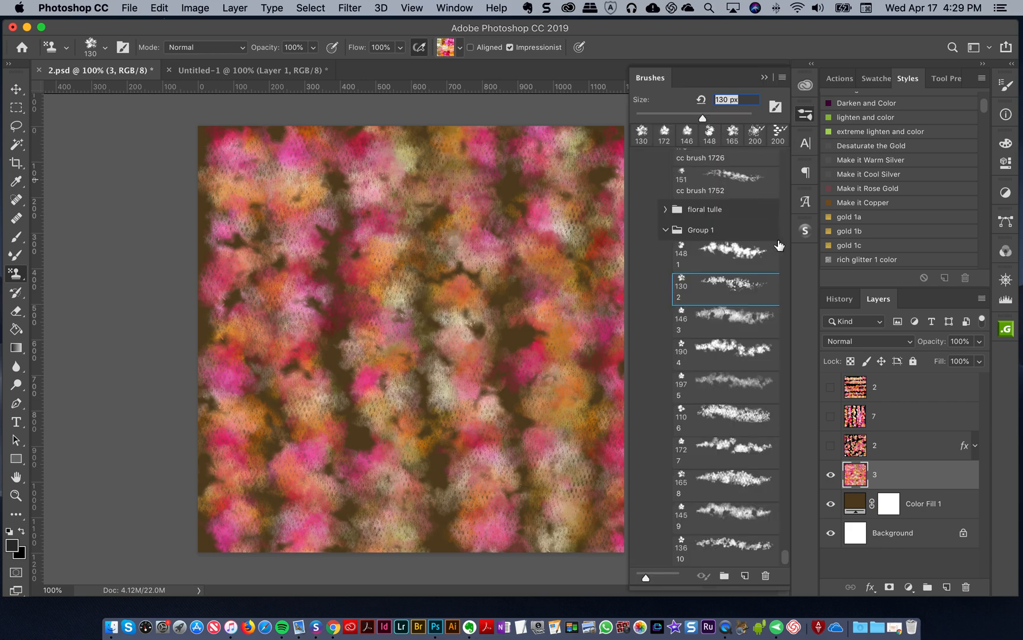
{"action": "left_click", "coordinate": [709, 319]}
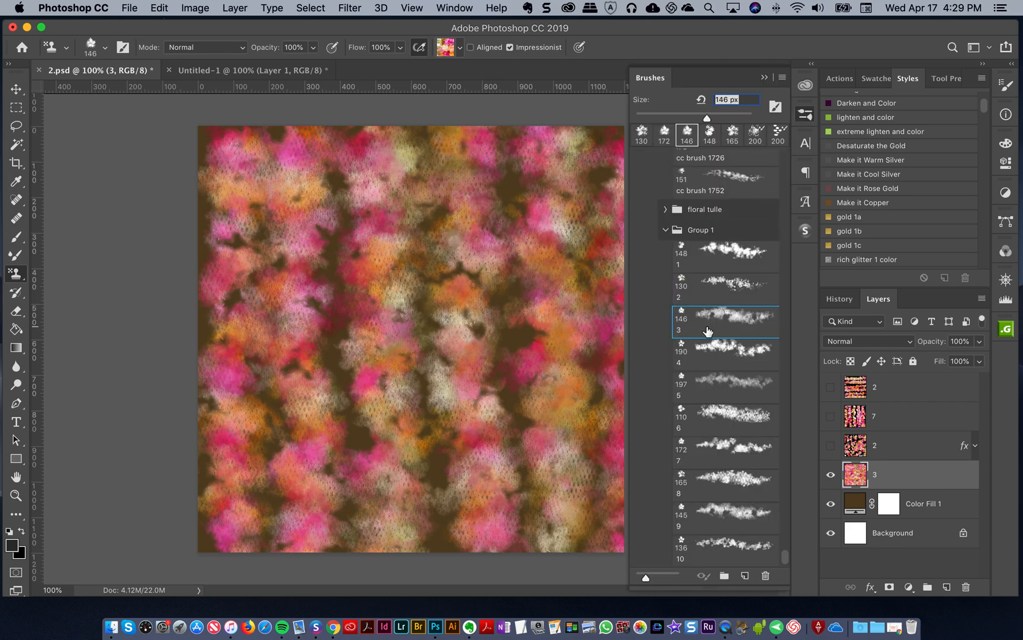
- Compare Untitled-1 with reference 2.psd and paint a floral stroke at lower right
{"action": "left_click", "coordinate": [251, 70]}
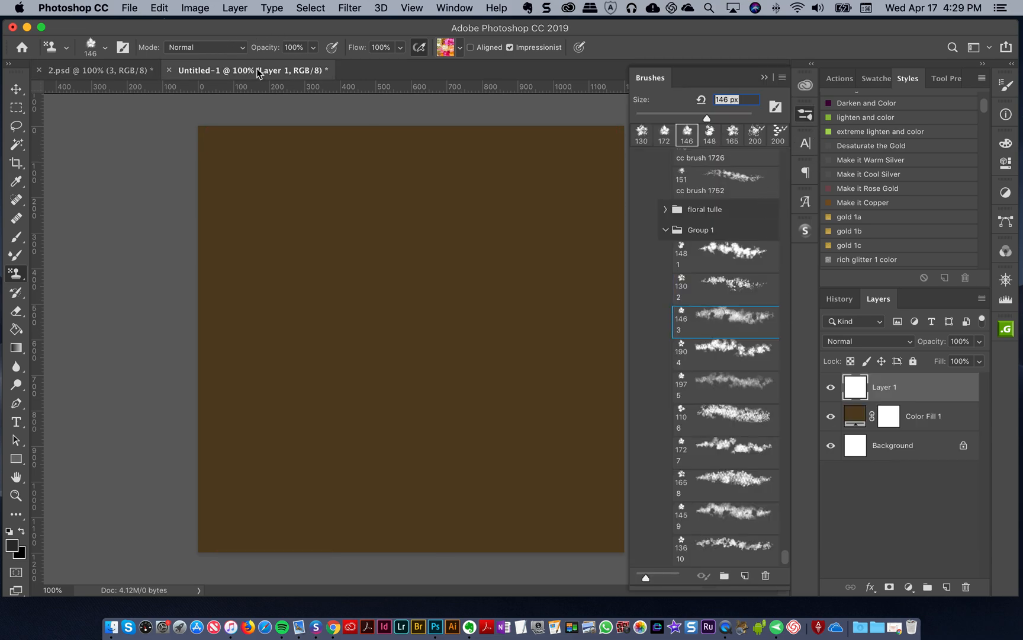
{"action": "mouse_move", "coordinate": [257, 127]}
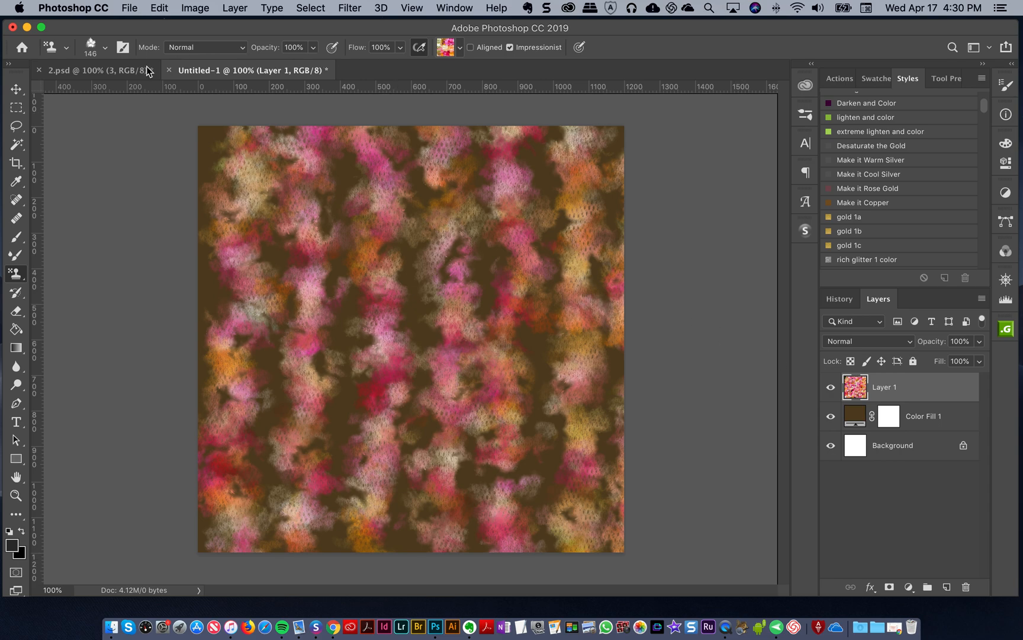
{"action": "left_click", "coordinate": [260, 138]}
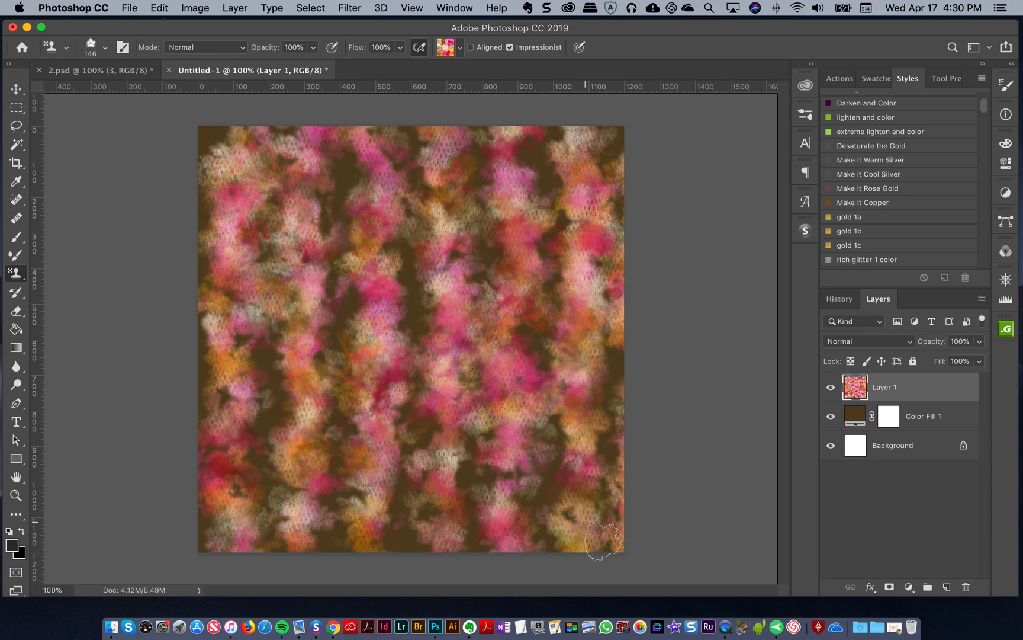
{"action": "left_click", "coordinate": [947, 587]}
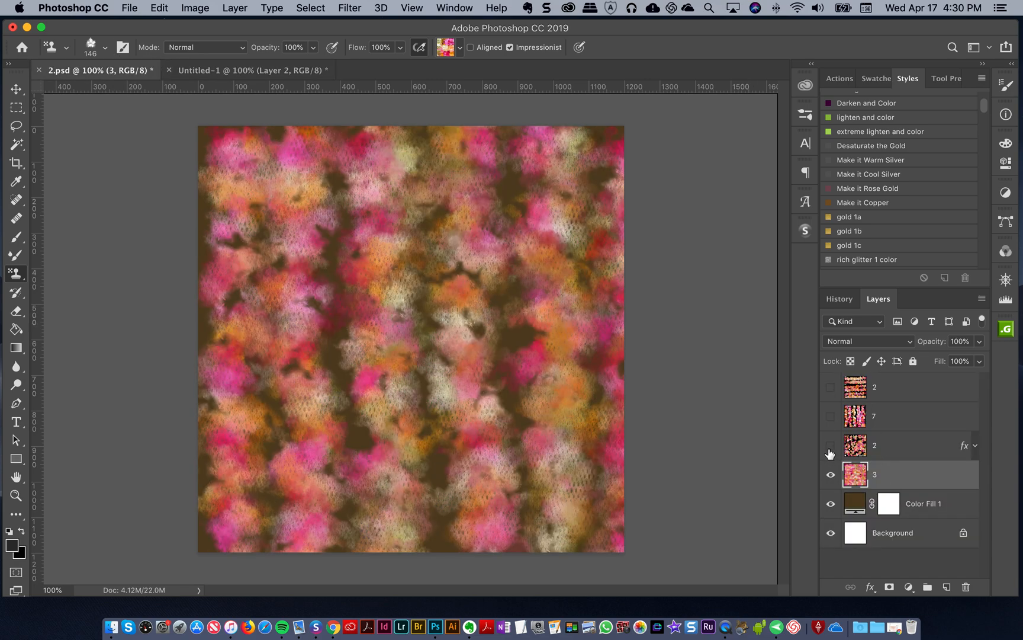
- Reveal the gold glitter layer in 2.psd, then pick the second floral tulle brush for Untitled-1
{"action": "left_click", "coordinate": [831, 446]}
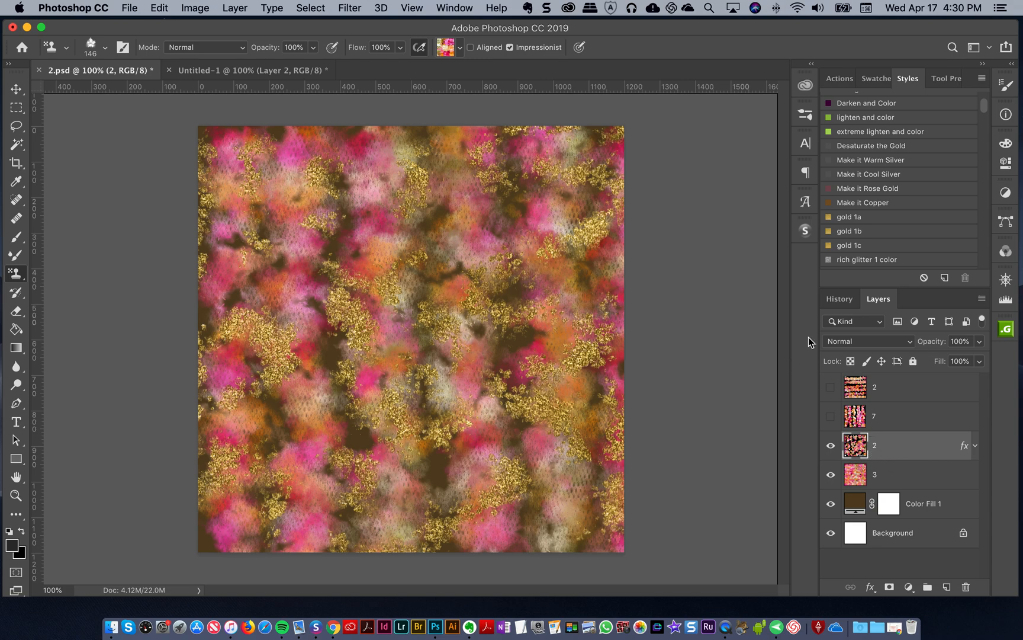
{"action": "mouse_move", "coordinate": [248, 70]}
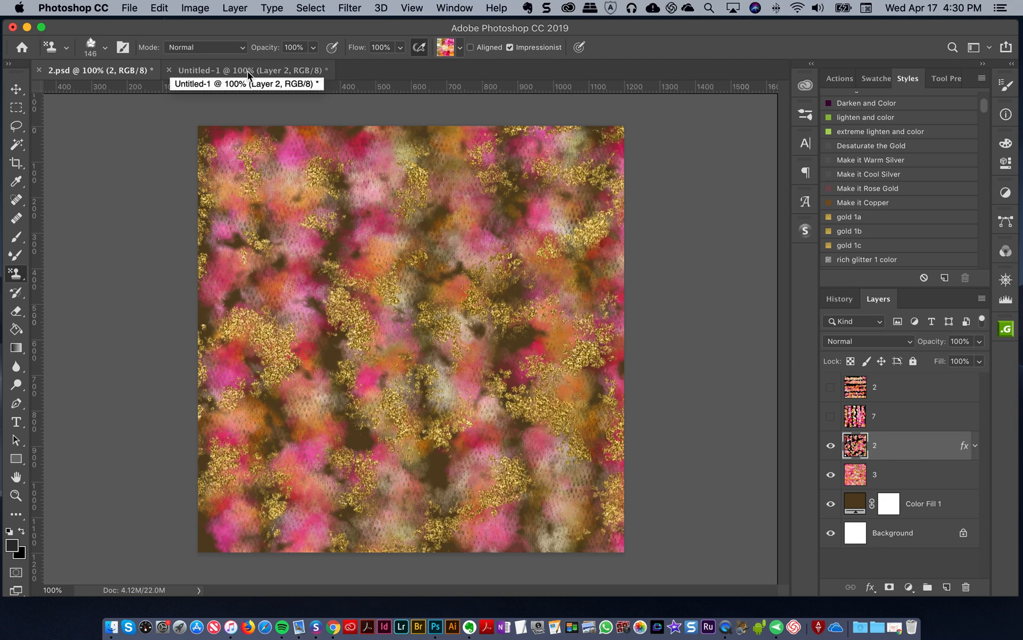
{"action": "mouse_move", "coordinate": [226, 79]}
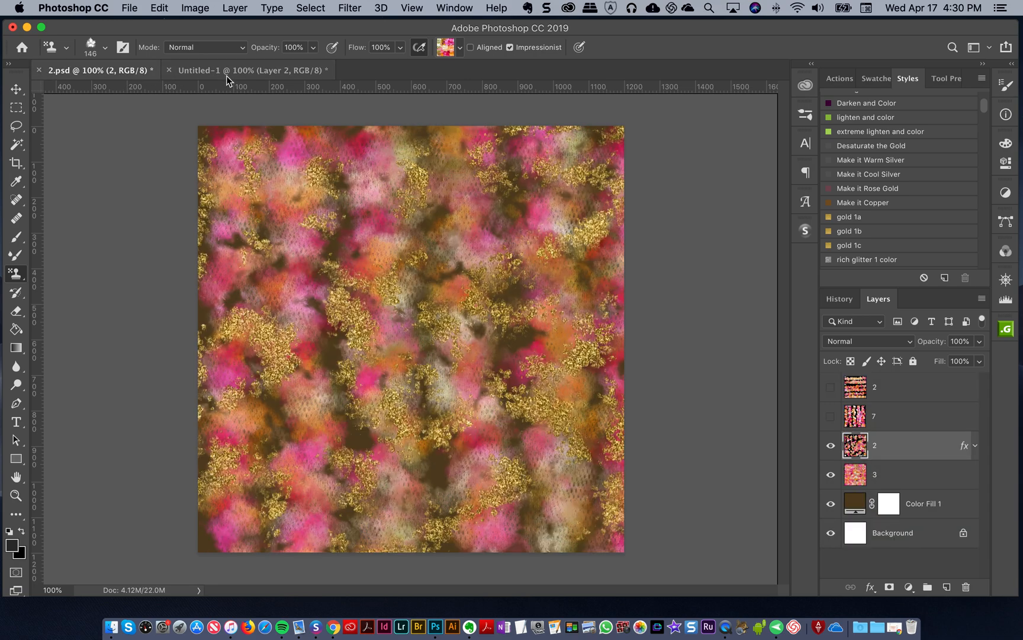
{"action": "left_click", "coordinate": [251, 70]}
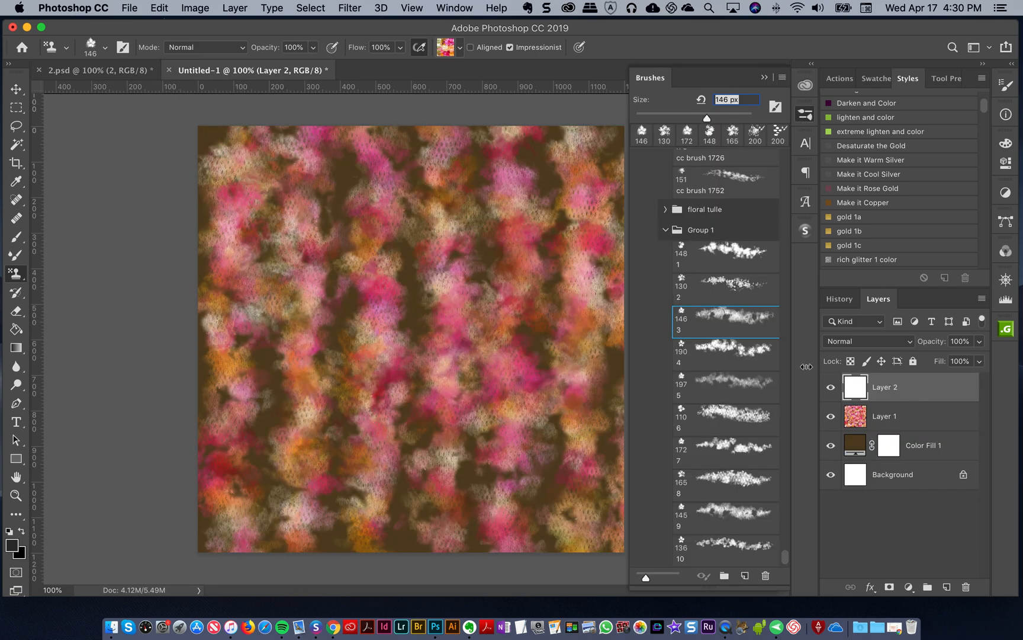
{"action": "left_click", "coordinate": [725, 287]}
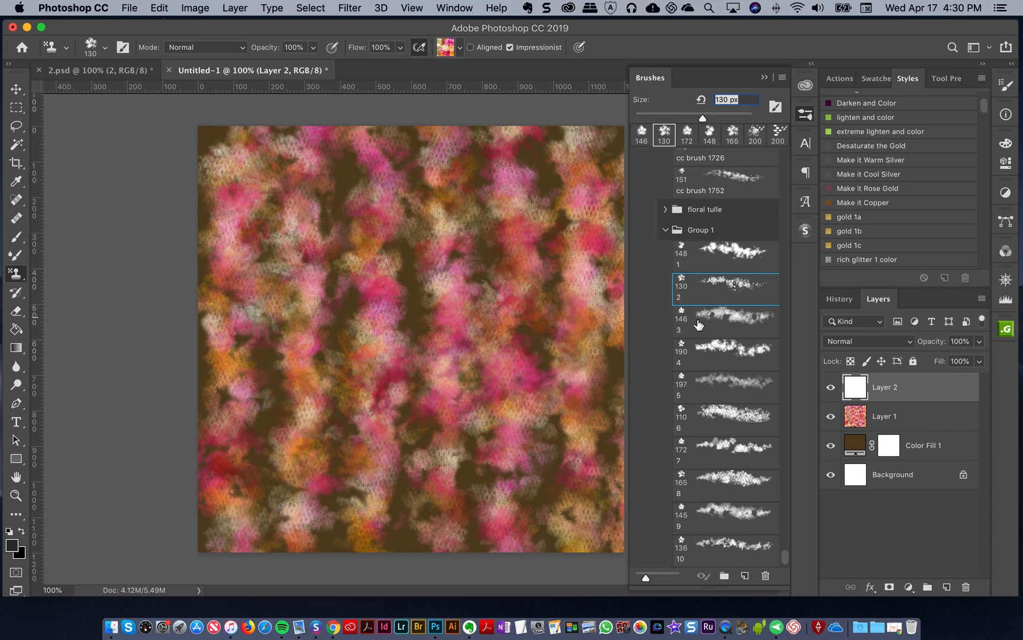
{"action": "mouse_move", "coordinate": [804, 120]}
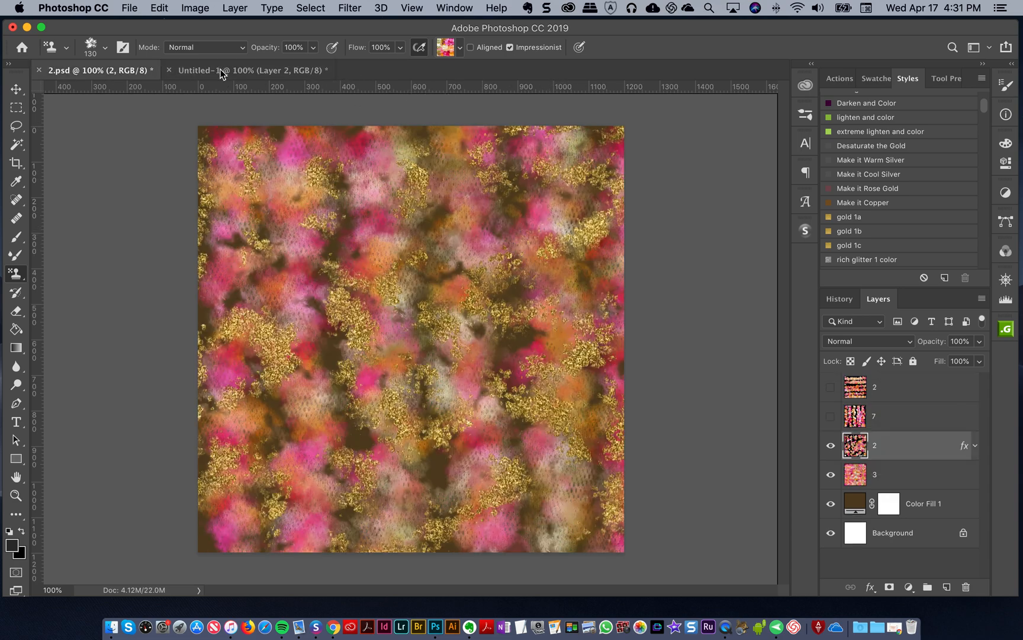
{"action": "left_click", "coordinate": [248, 70]}
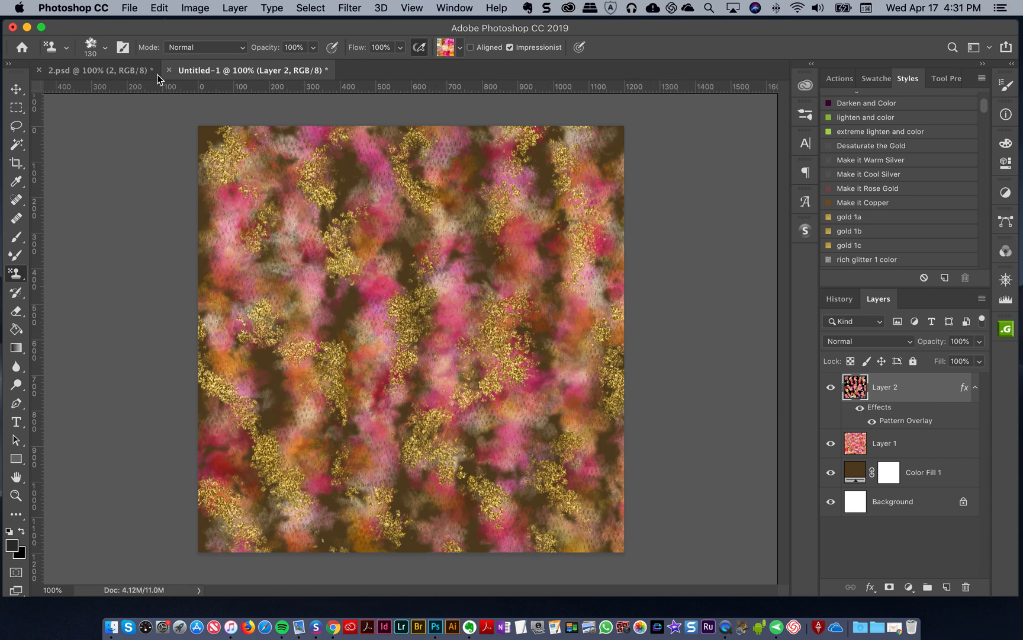
- Switch to the reference file 2.psd
{"action": "left_click", "coordinate": [91, 70]}
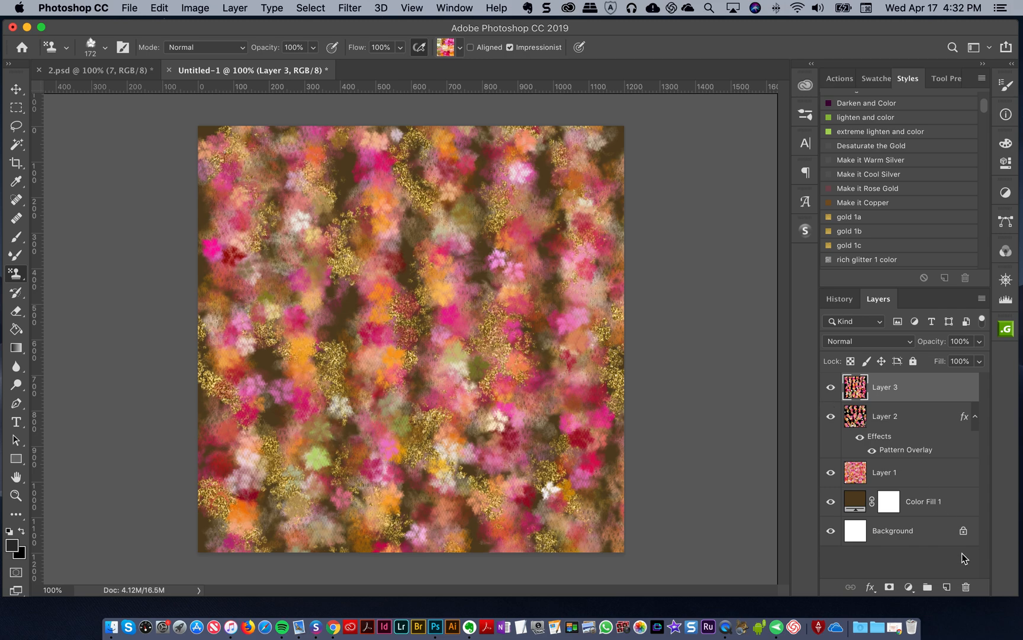
- Toggle the top flower layer in 2.psd off and back on
{"action": "left_click", "coordinate": [947, 586]}
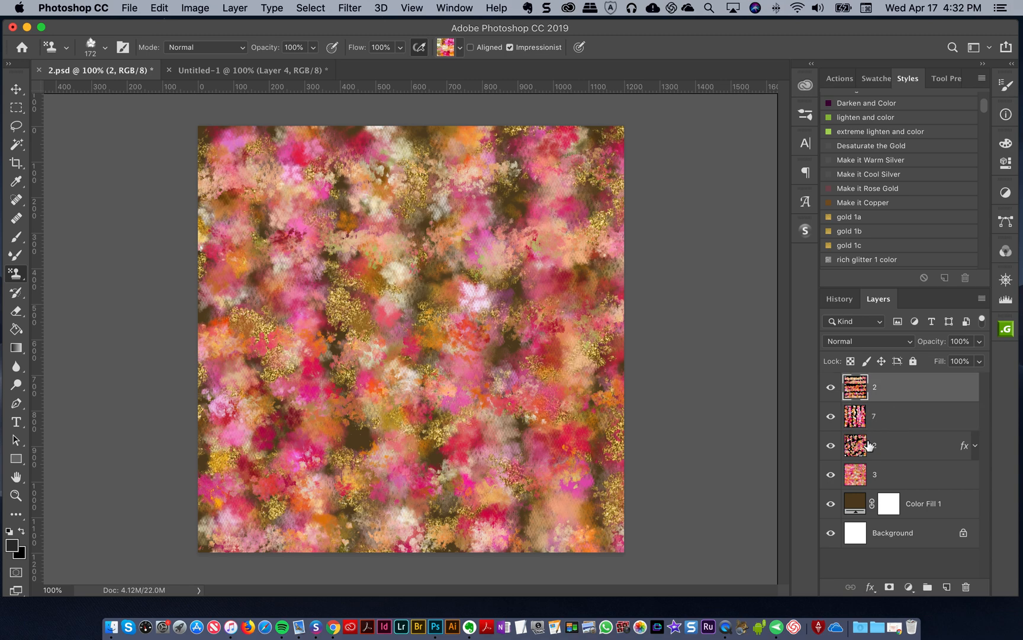
{"action": "left_click", "coordinate": [830, 387]}
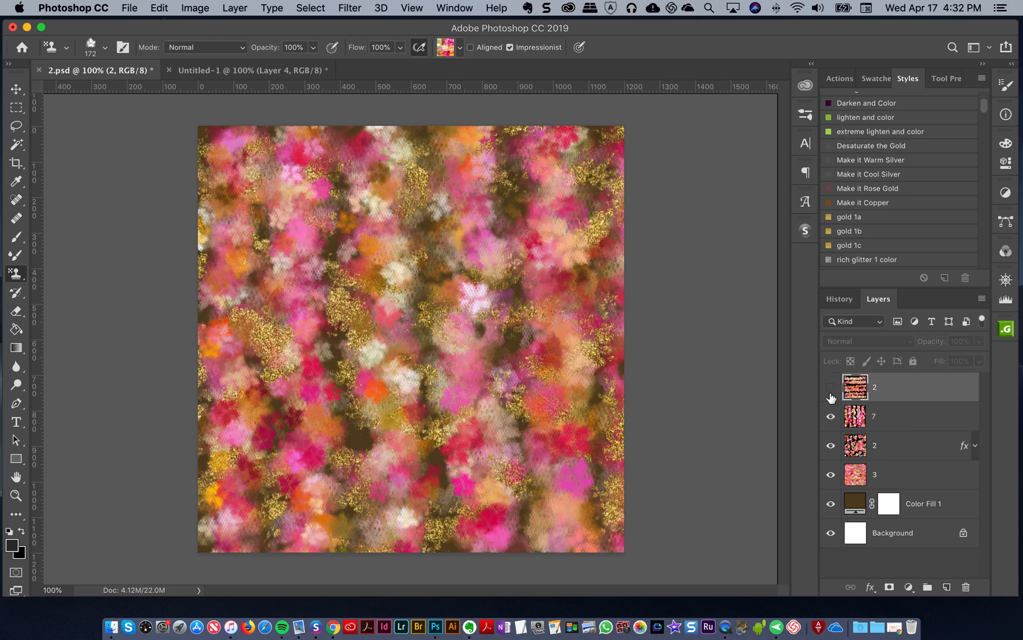
{"action": "left_click", "coordinate": [831, 387]}
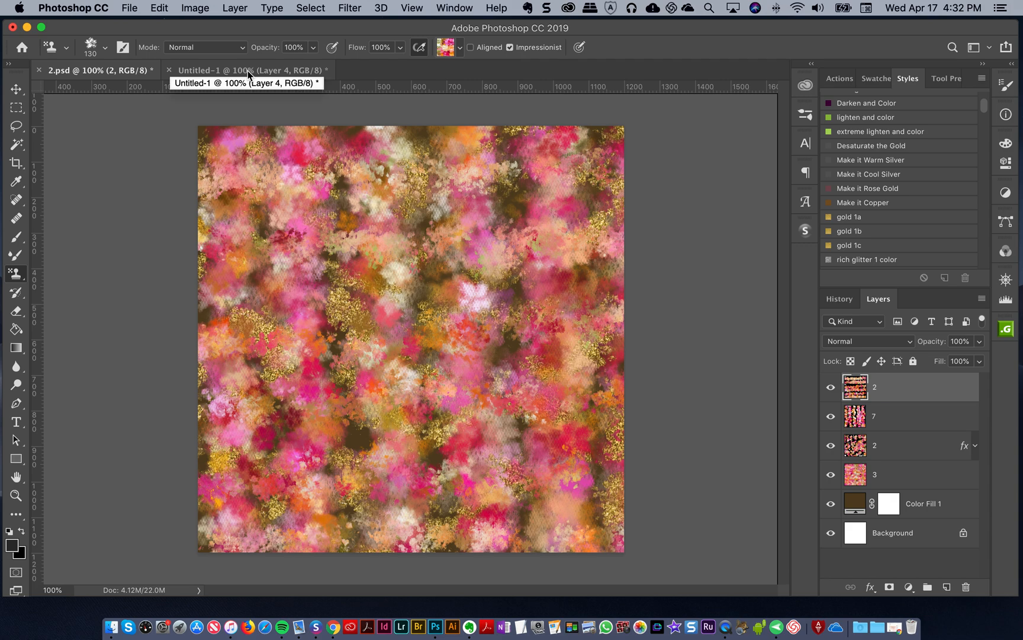
- Switch to Untitled-1 and toggle Layer 4 off and on to compare the flowers
{"action": "left_click", "coordinate": [241, 70]}
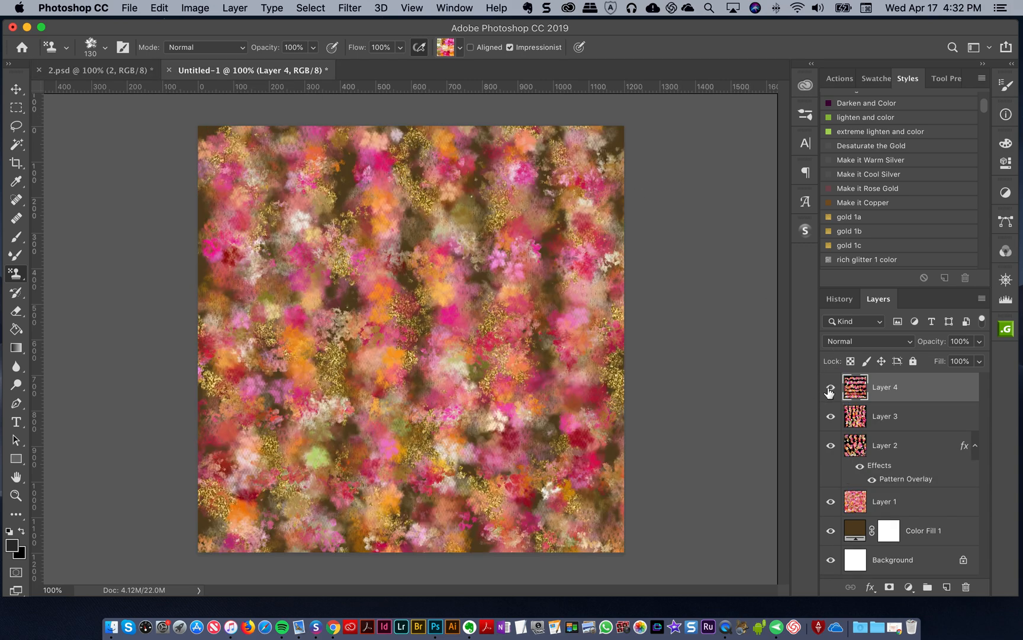
{"action": "left_click", "coordinate": [831, 386]}
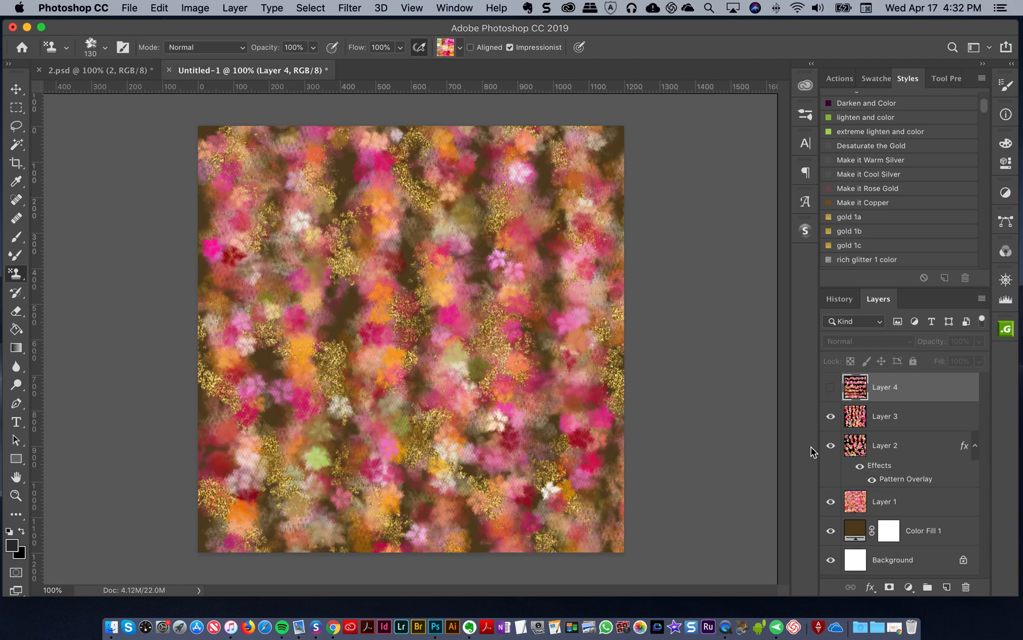
{"action": "left_click", "coordinate": [831, 386]}
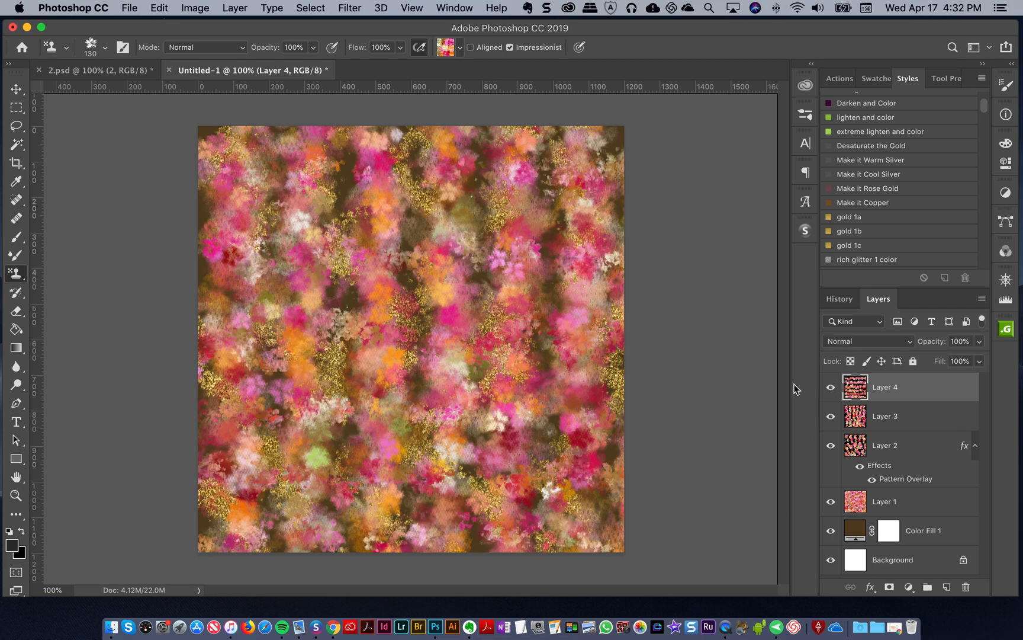
{"action": "mouse_move", "coordinate": [783, 380]}
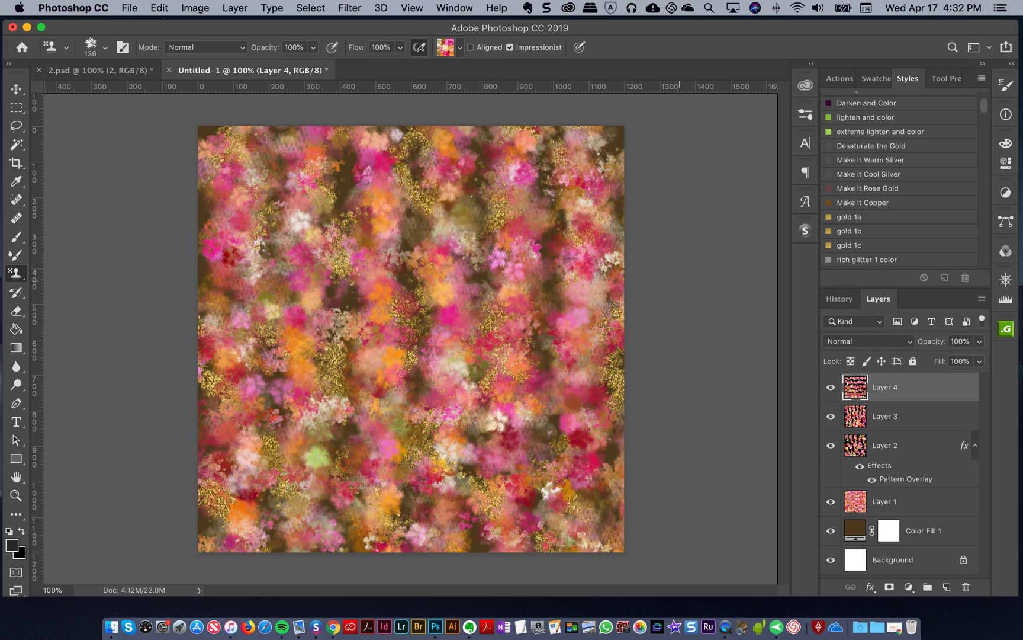
{"action": "mouse_move", "coordinate": [731, 271]}
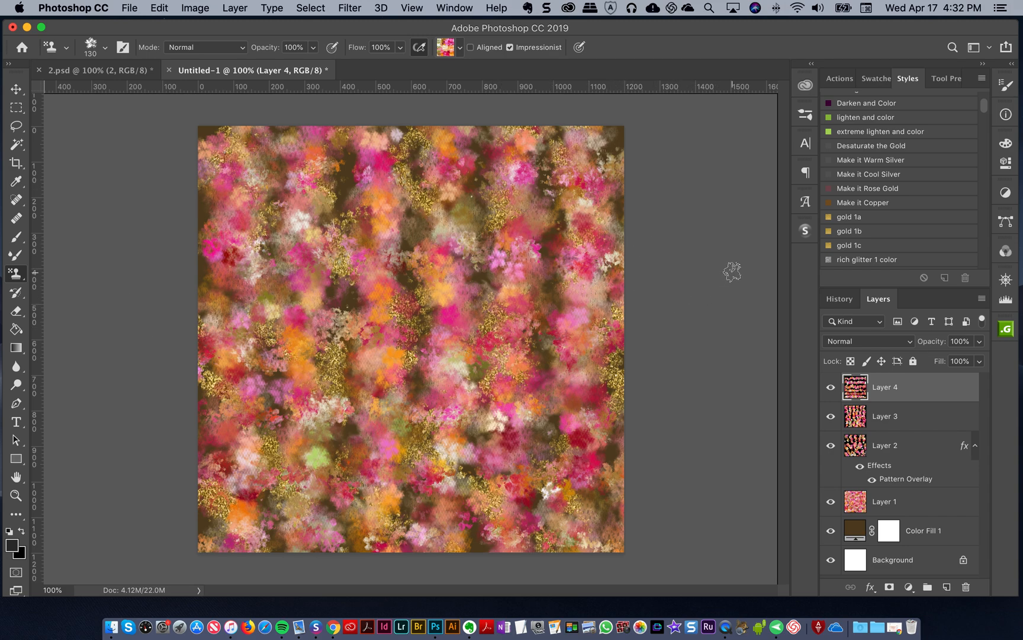
{"action": "mouse_move", "coordinate": [657, 43]}
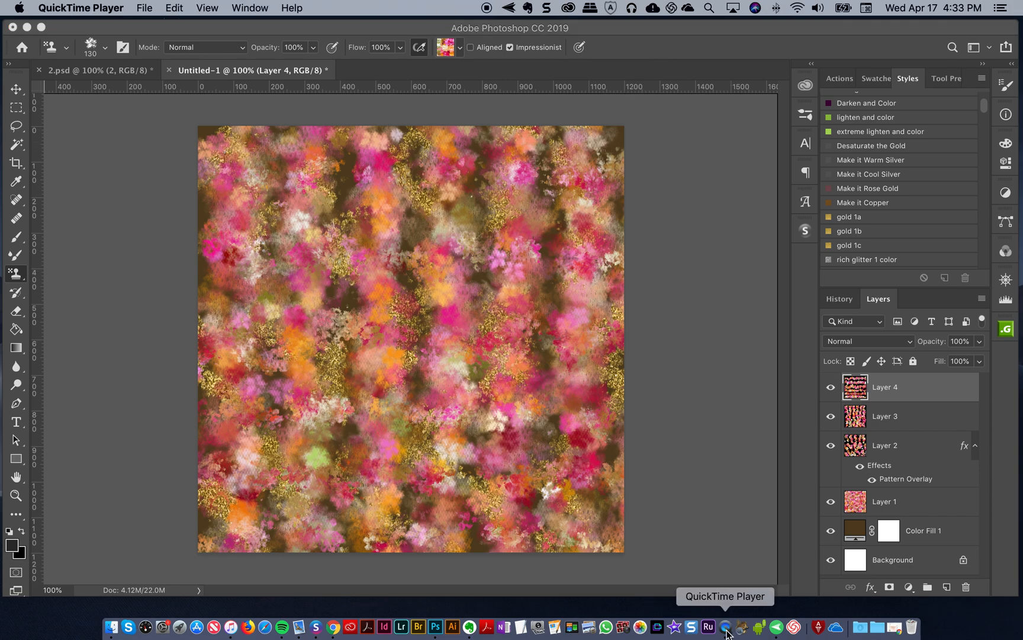
{"action": "mouse_move", "coordinate": [717, 525]}
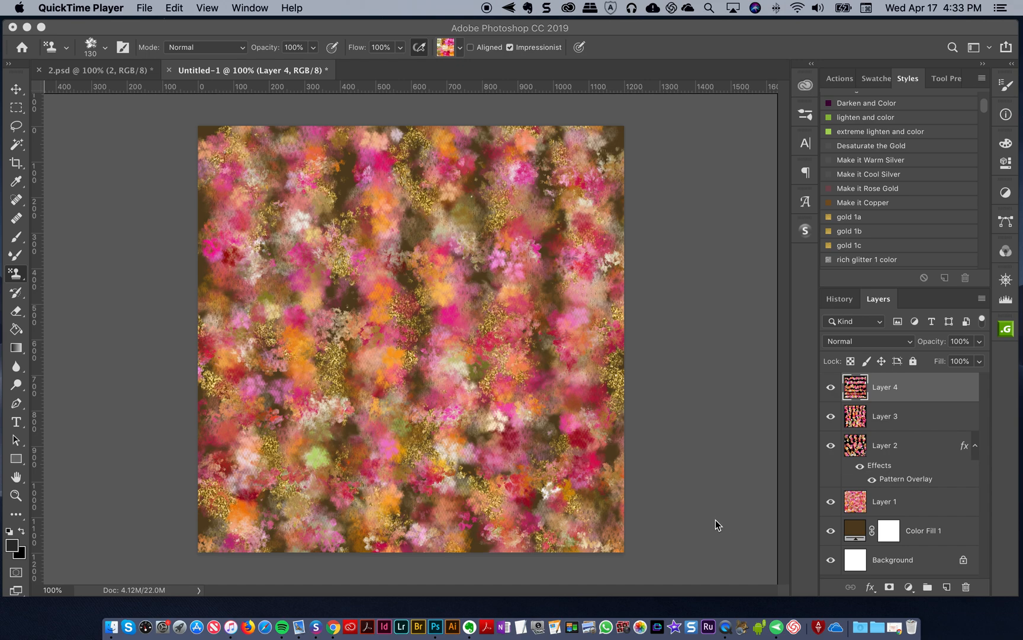
{"action": "mouse_move", "coordinate": [724, 526]}
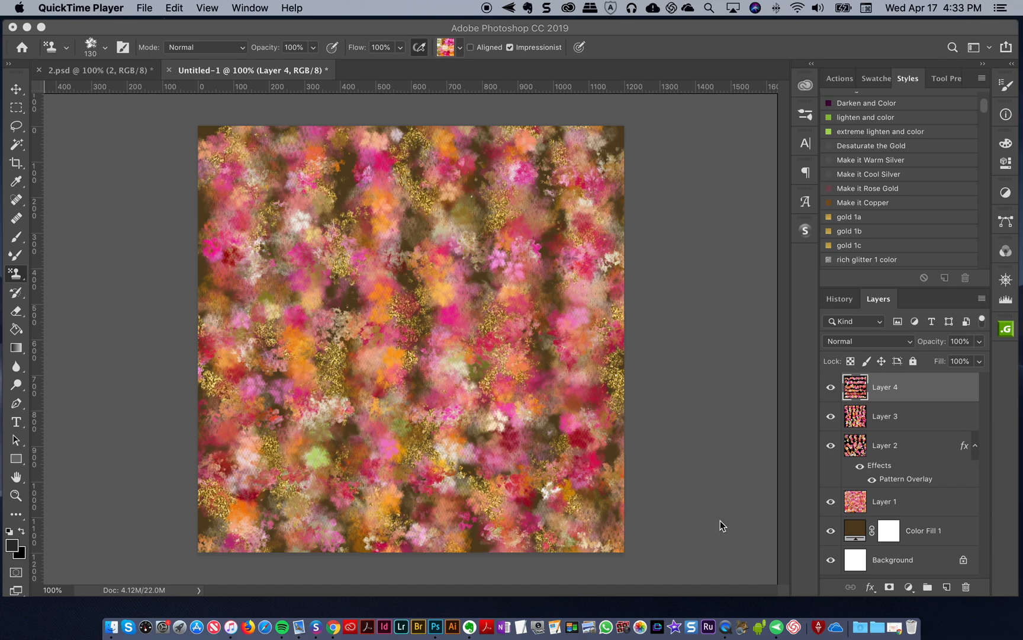
{"action": "mouse_move", "coordinate": [710, 526]}
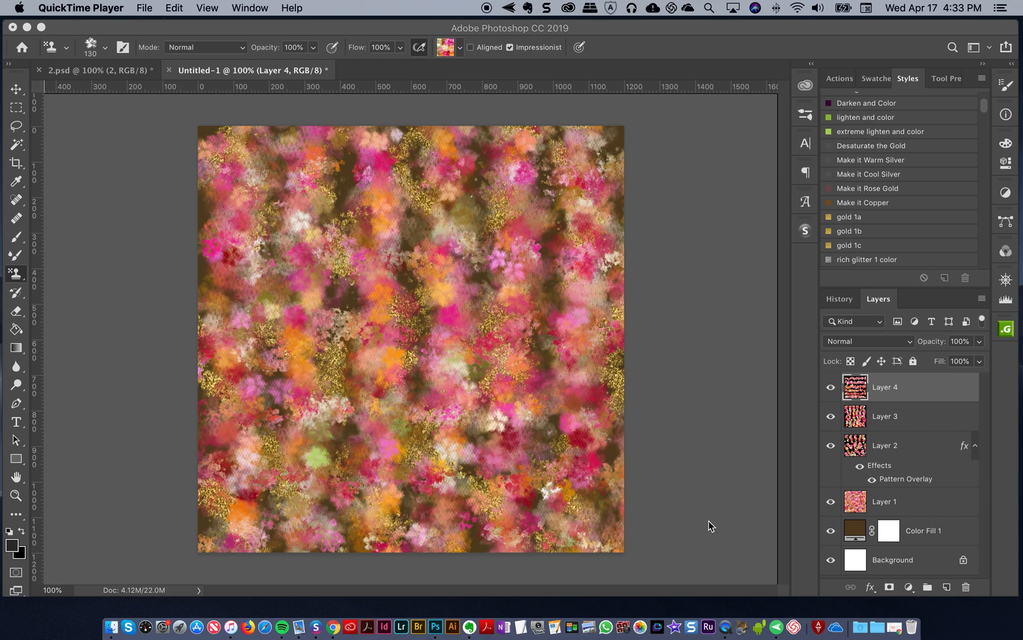